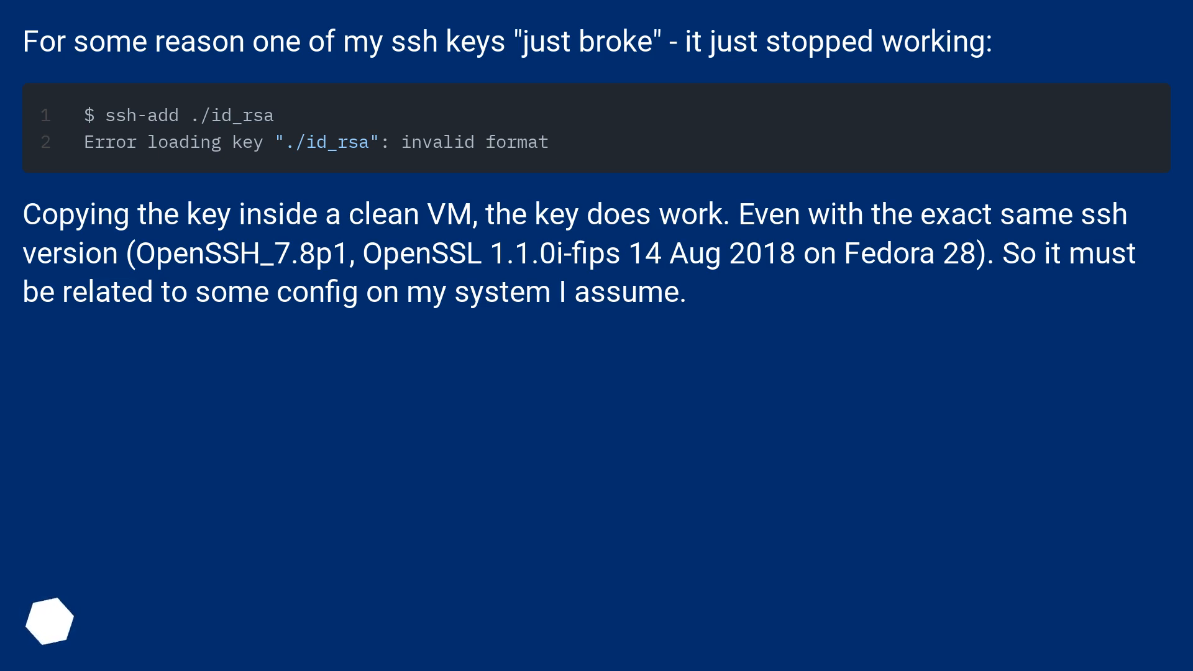
scroll("down", 3)
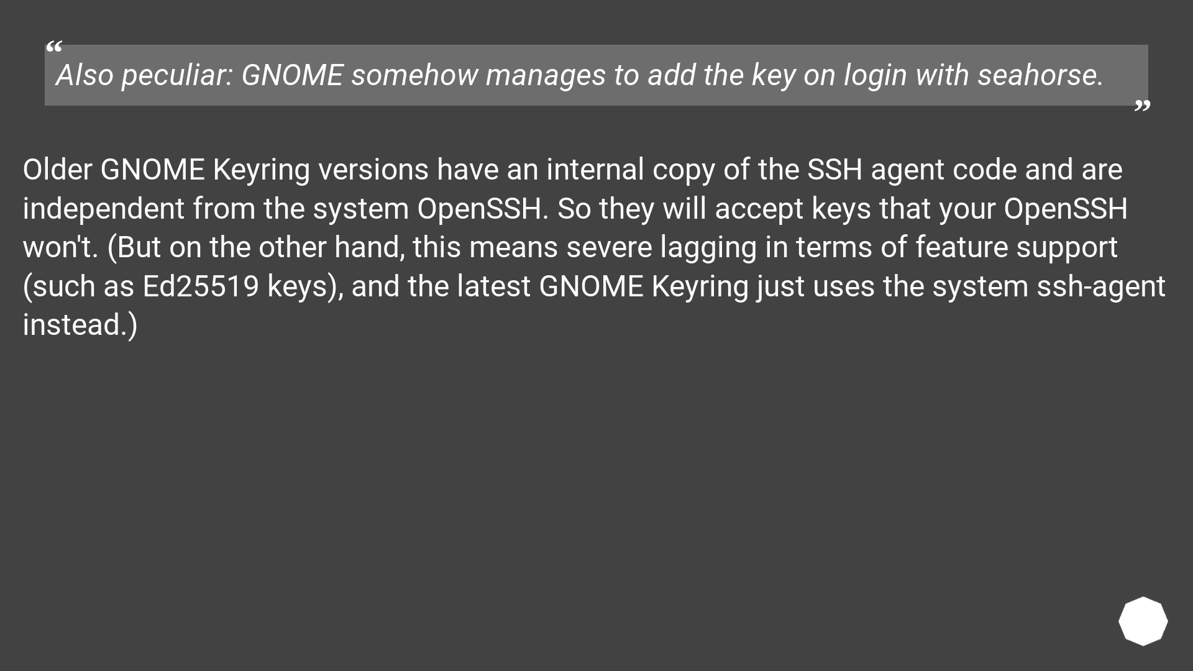
left_click(1147, 624)
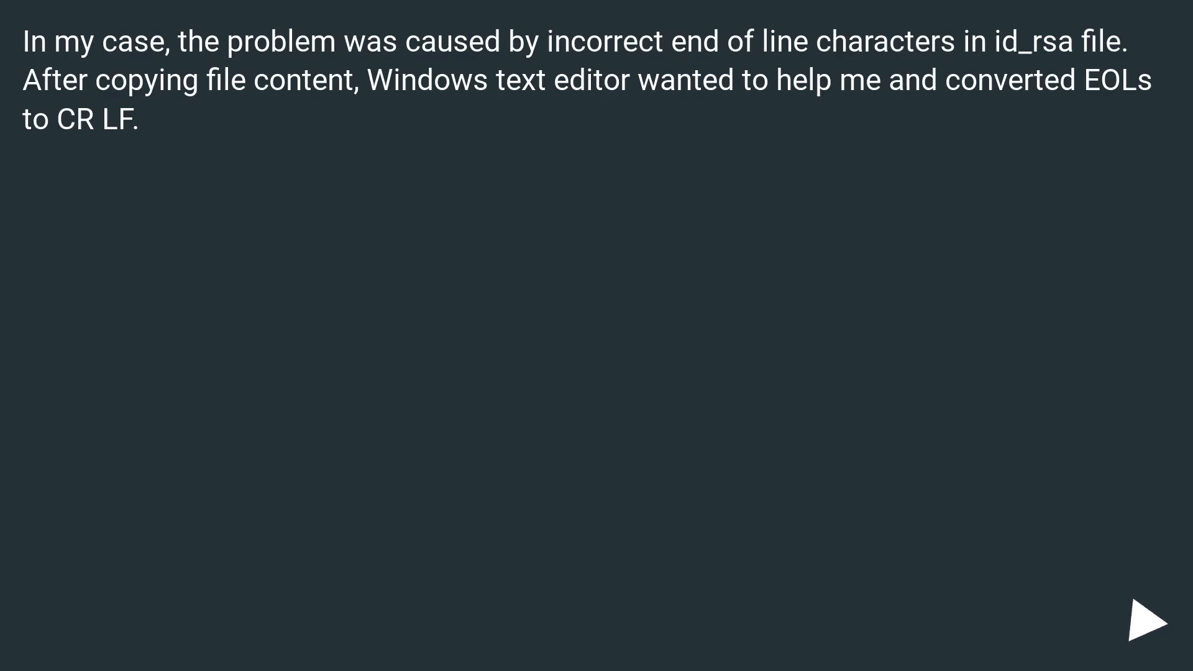
left_click(1146, 620)
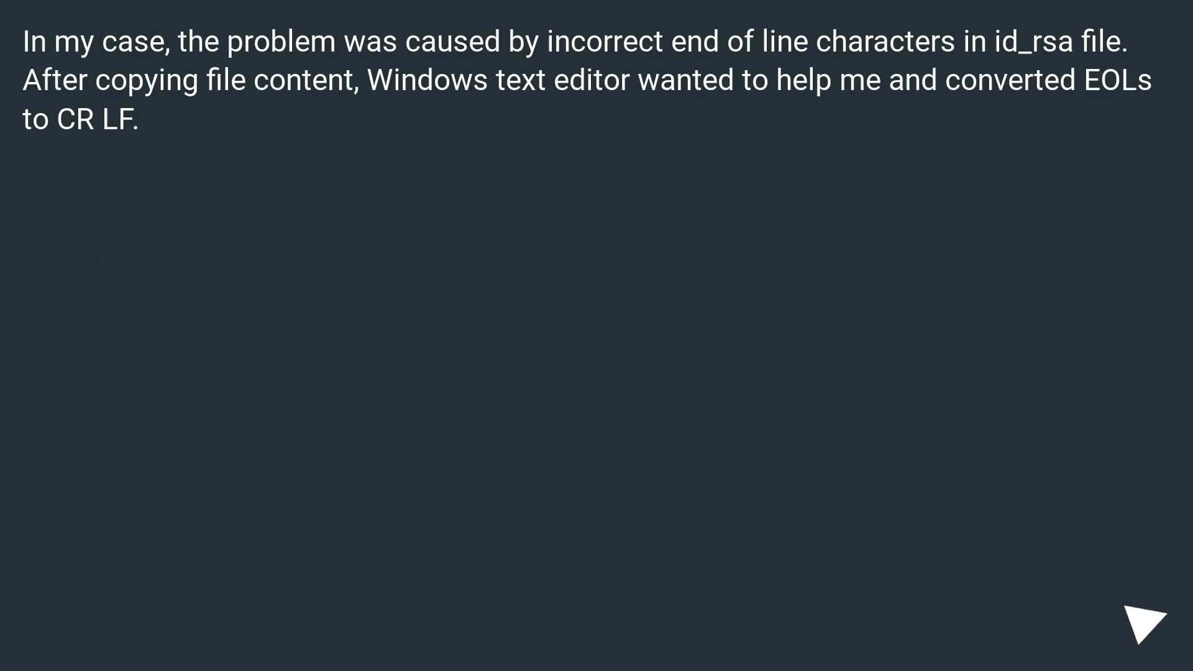
left_click(1144, 624)
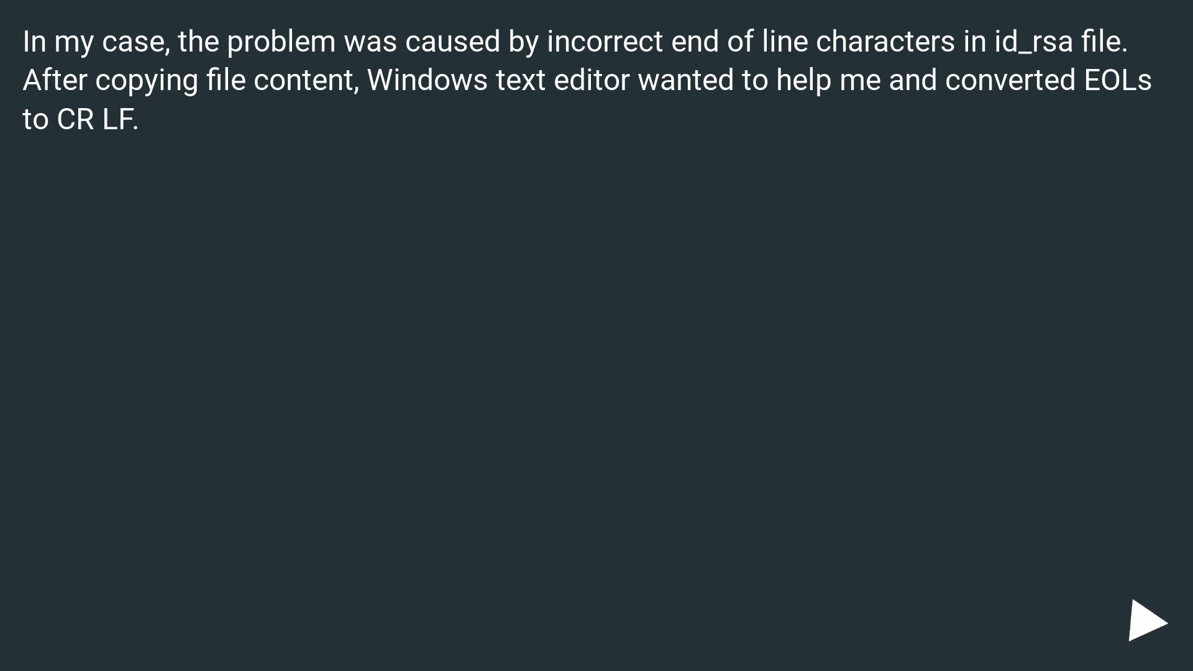
left_click(1148, 619)
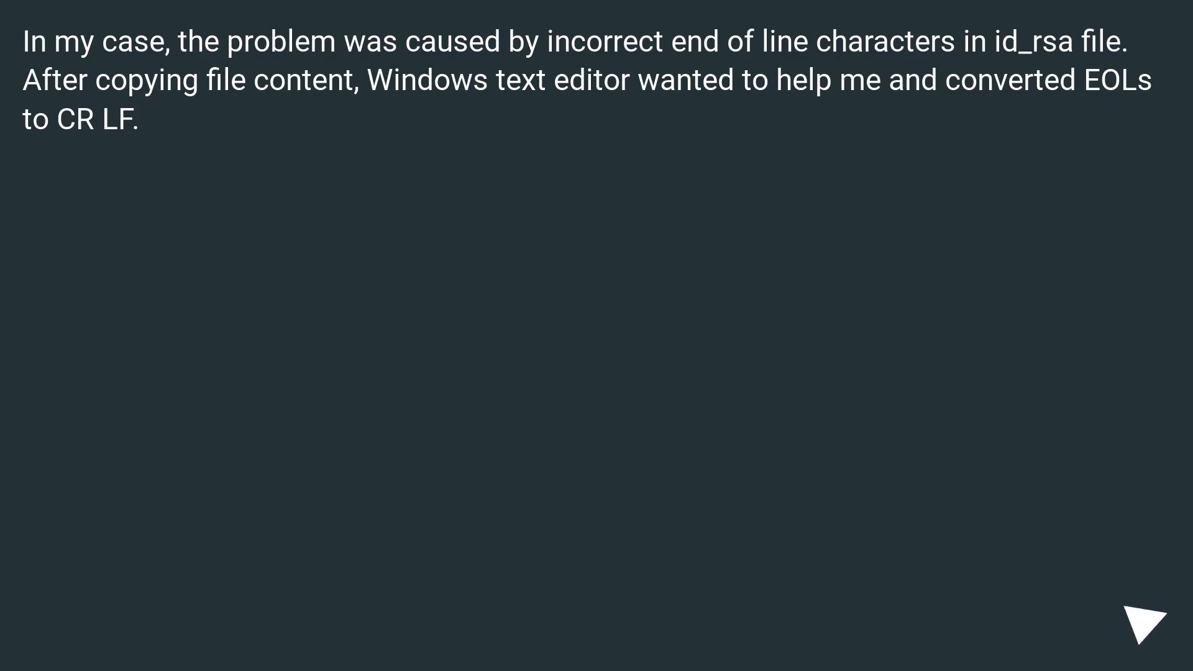
left_click(1138, 623)
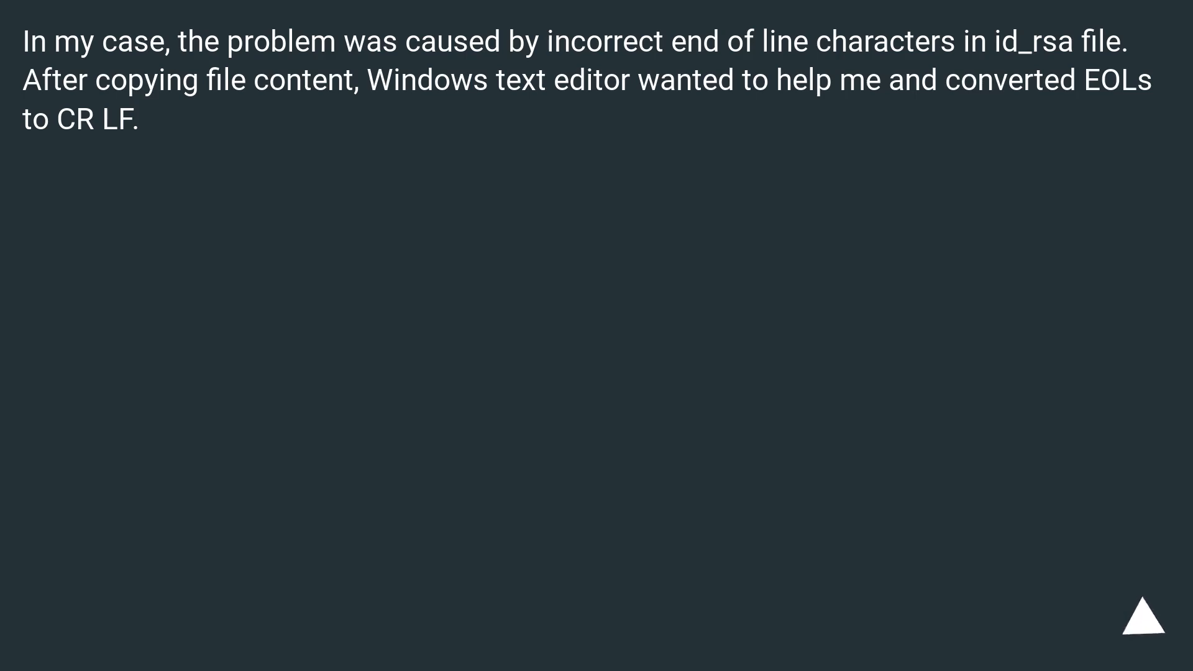